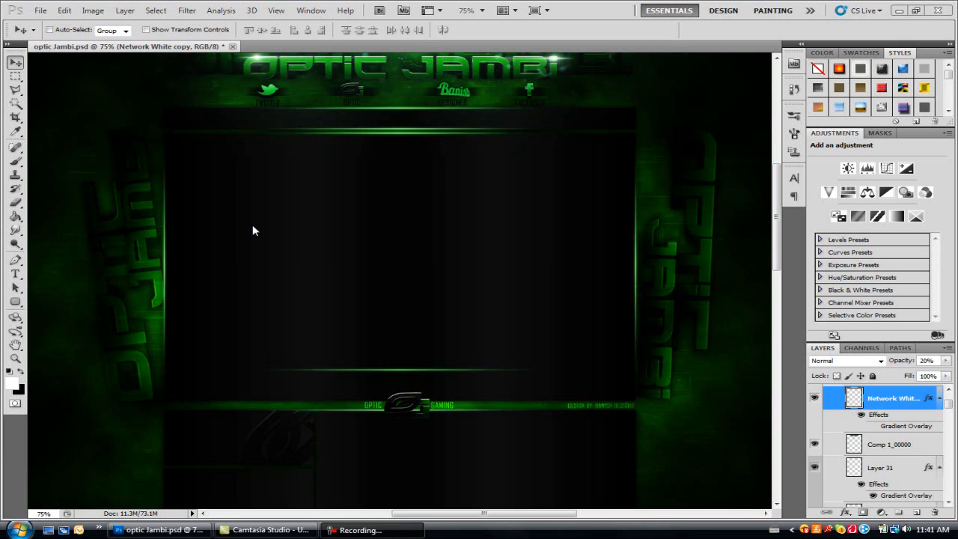
{"action": "mouse_move", "coordinate": [661, 168]}
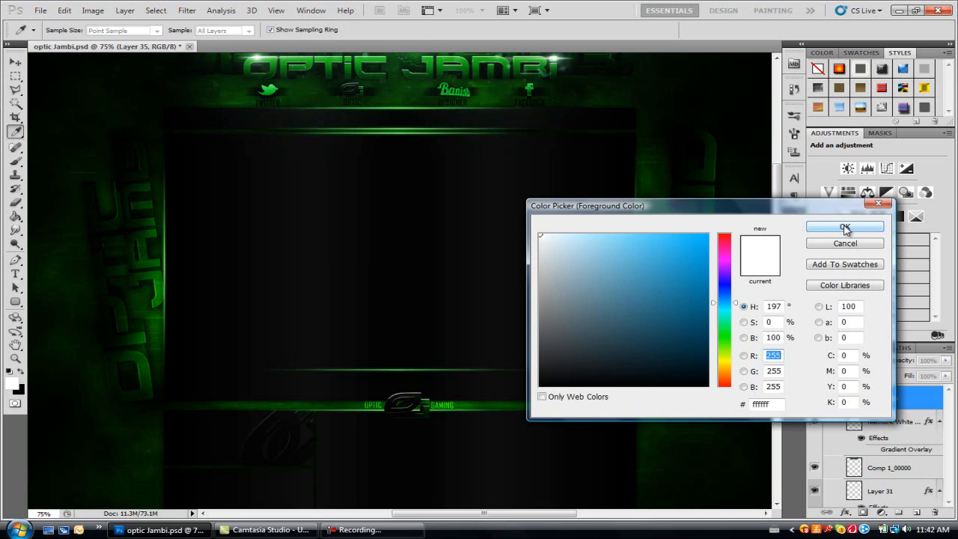
Step: Confirm white (#ffffff) as the foreground painting colour
{"action": "left_click", "coordinate": [844, 227]}
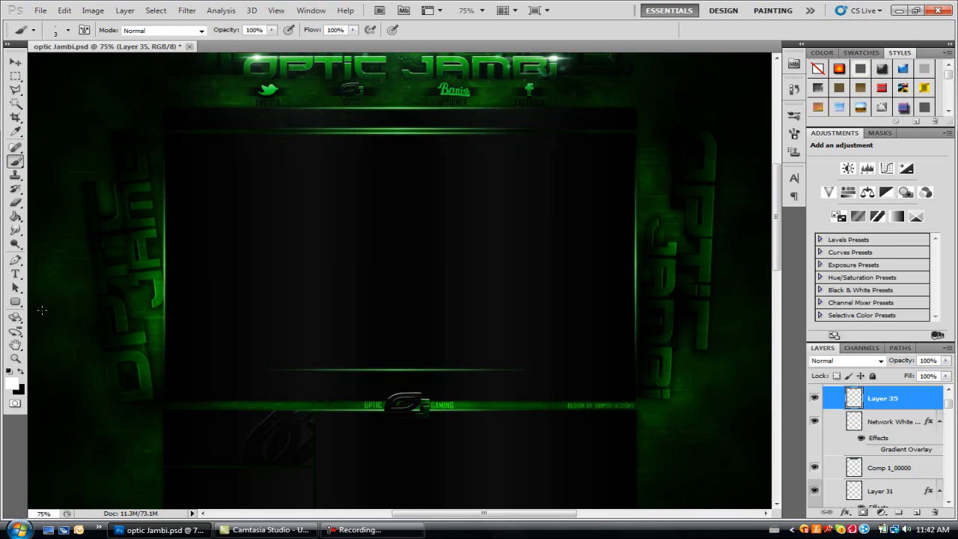
Step: Draw a straight horizontal path across the canvas middle and stroke it with pressure-tapered brush
{"action": "left_click", "coordinate": [15, 260]}
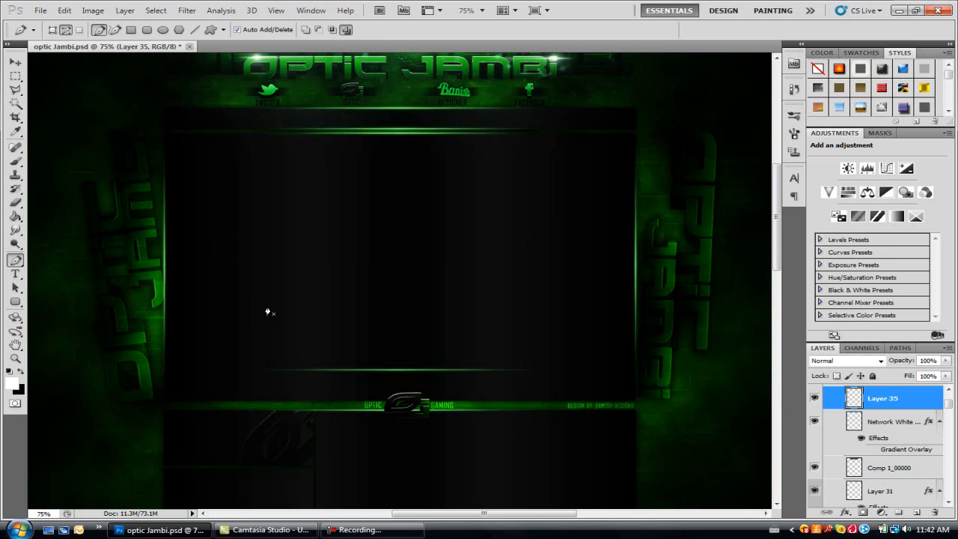
{"action": "mouse_move", "coordinate": [305, 319]}
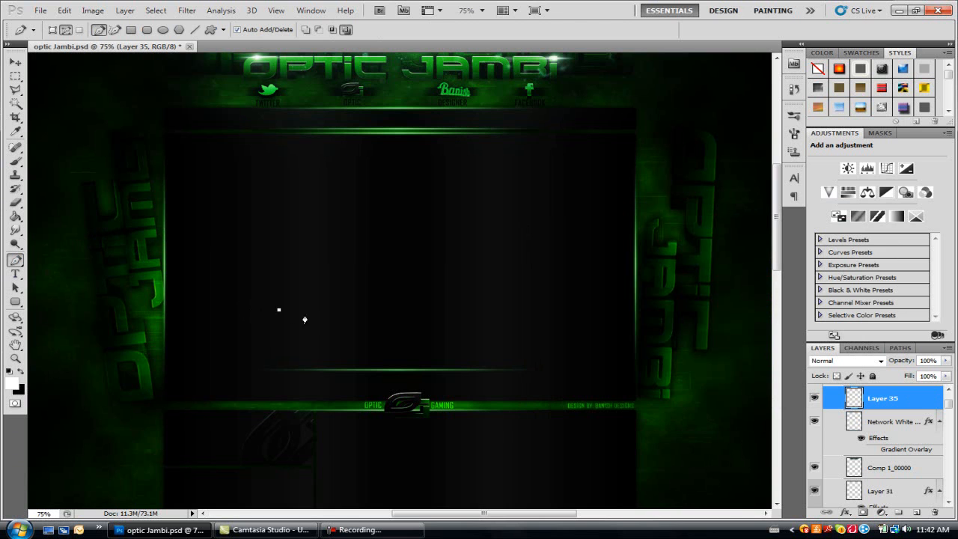
{"action": "left_click_drag", "start_coordinate": [280, 309], "coordinate": [531, 310]}
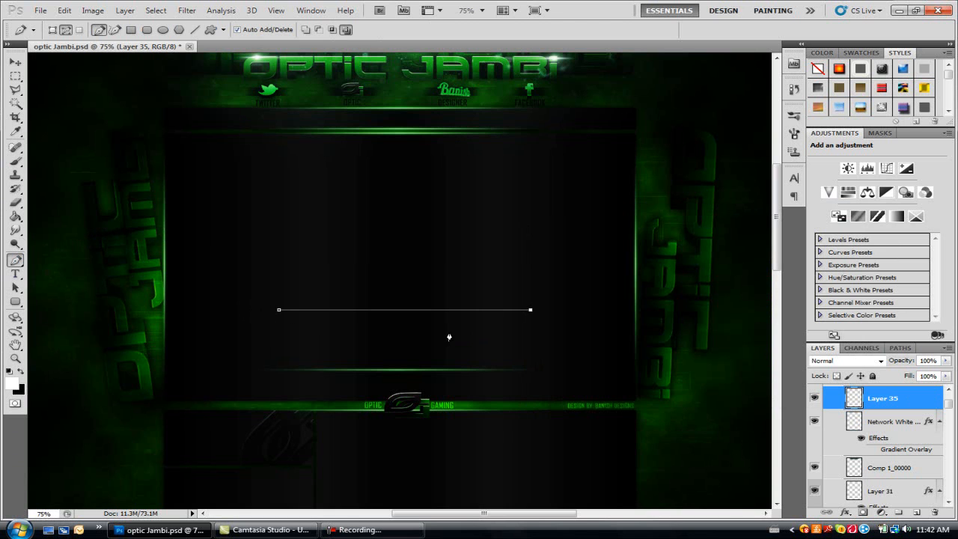
{"action": "mouse_move", "coordinate": [476, 328]}
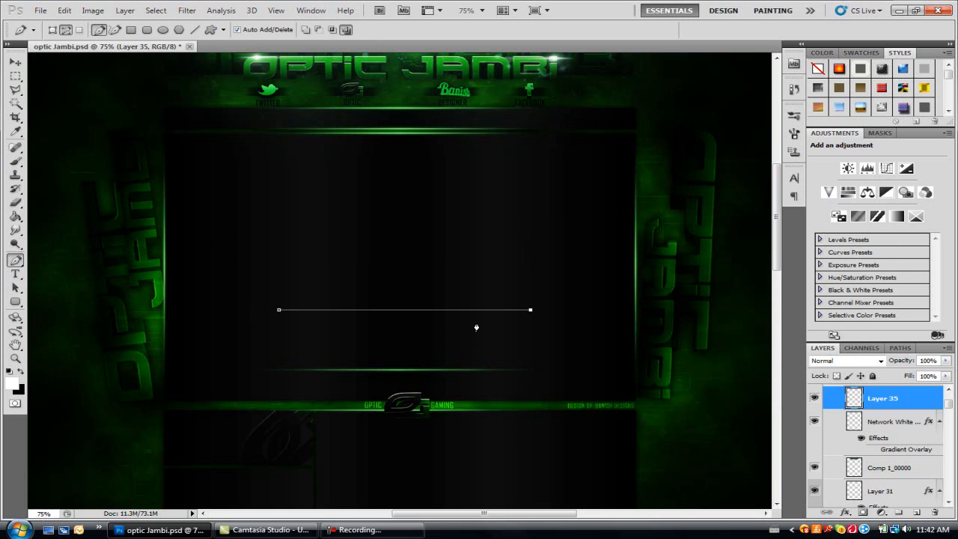
{"action": "right_click", "coordinate": [476, 327]}
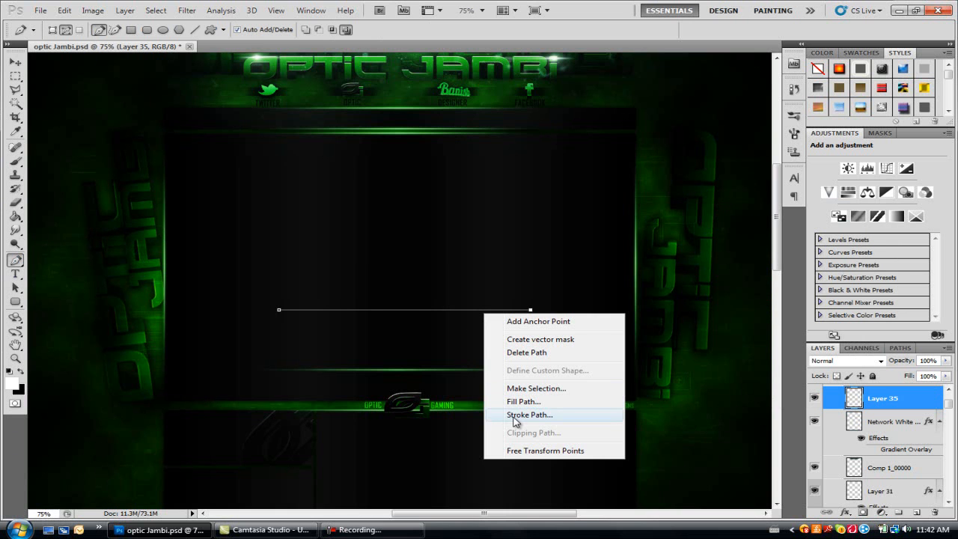
{"action": "left_click", "coordinate": [530, 415]}
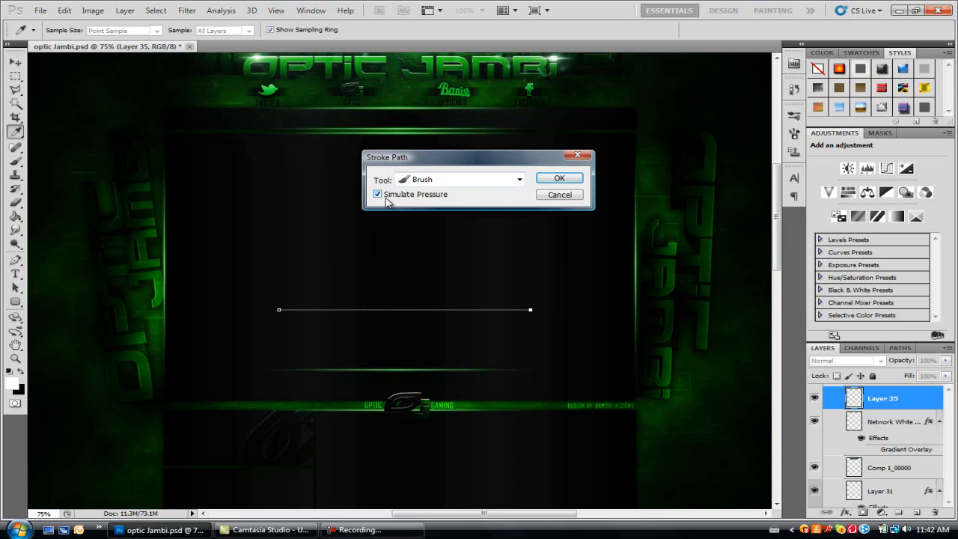
{"action": "left_click", "coordinate": [558, 177]}
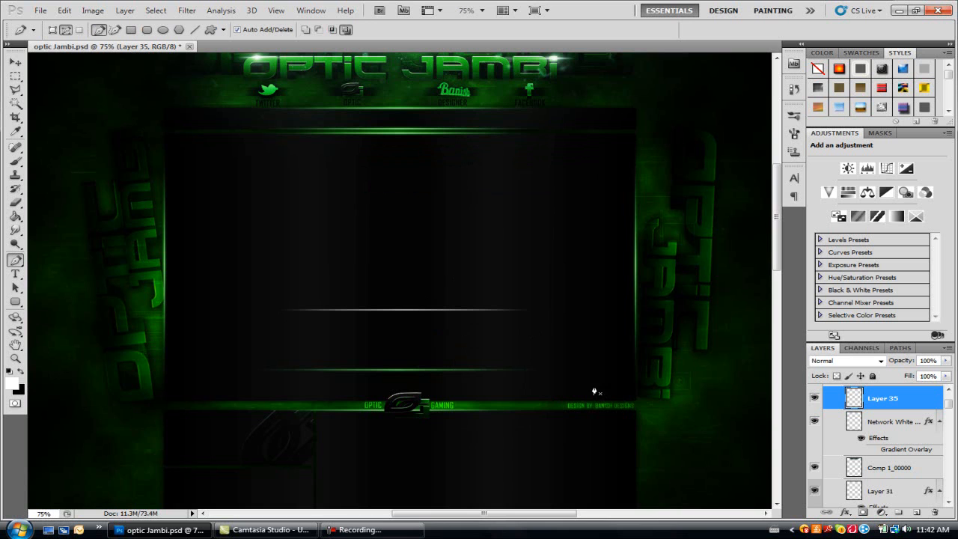
{"action": "mouse_move", "coordinate": [436, 365]}
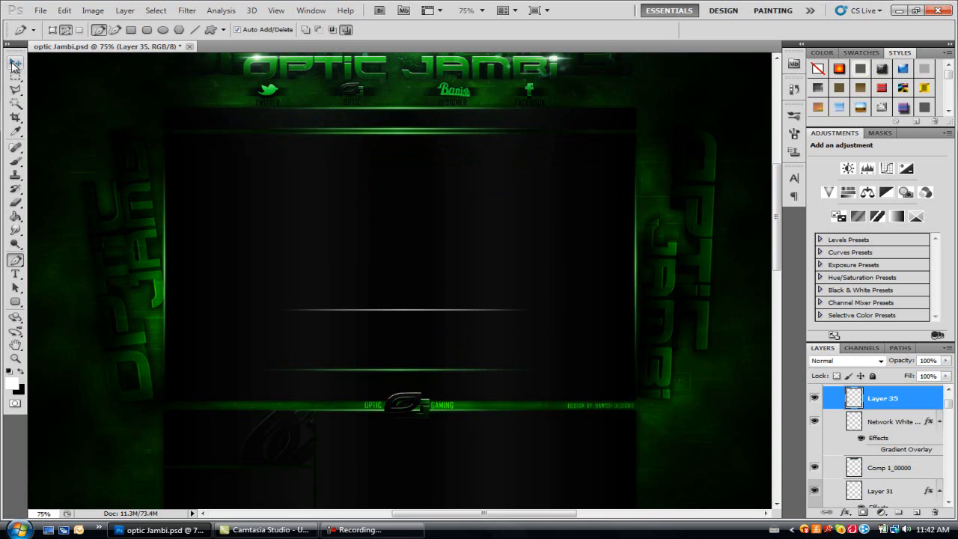
Step: Add a green (#0cff00) outer glow to Layer 35's white line via Blending Options
{"action": "left_click", "coordinate": [13, 66]}
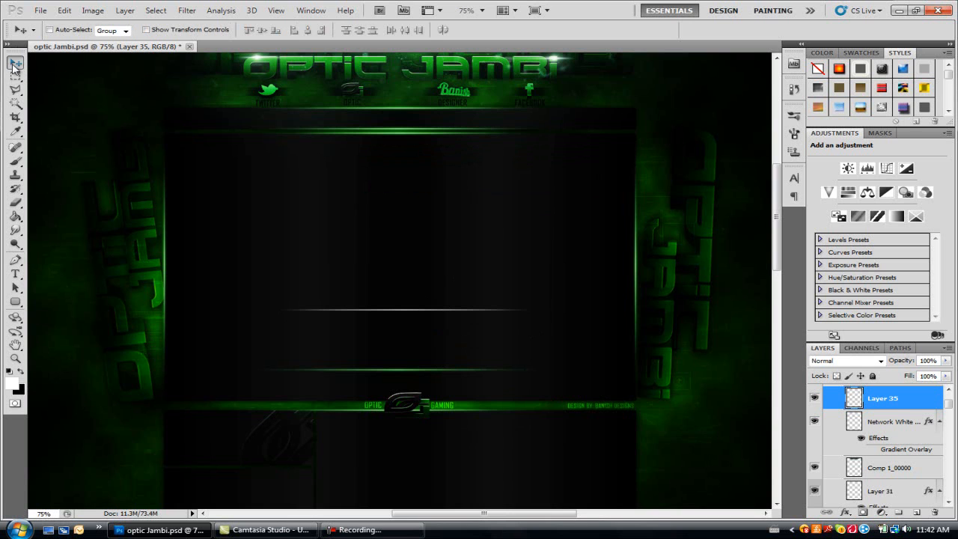
{"action": "mouse_move", "coordinate": [912, 402]}
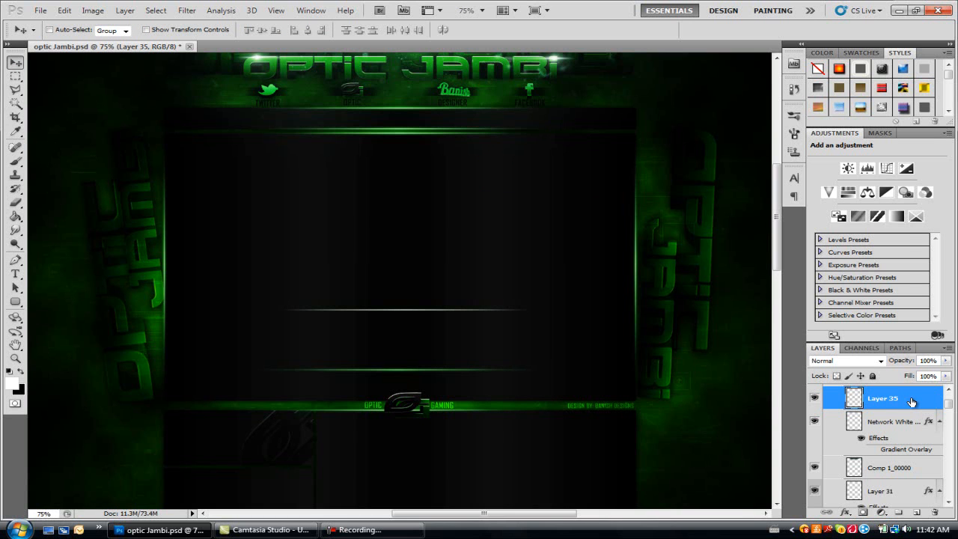
{"action": "right_click", "coordinate": [913, 402]}
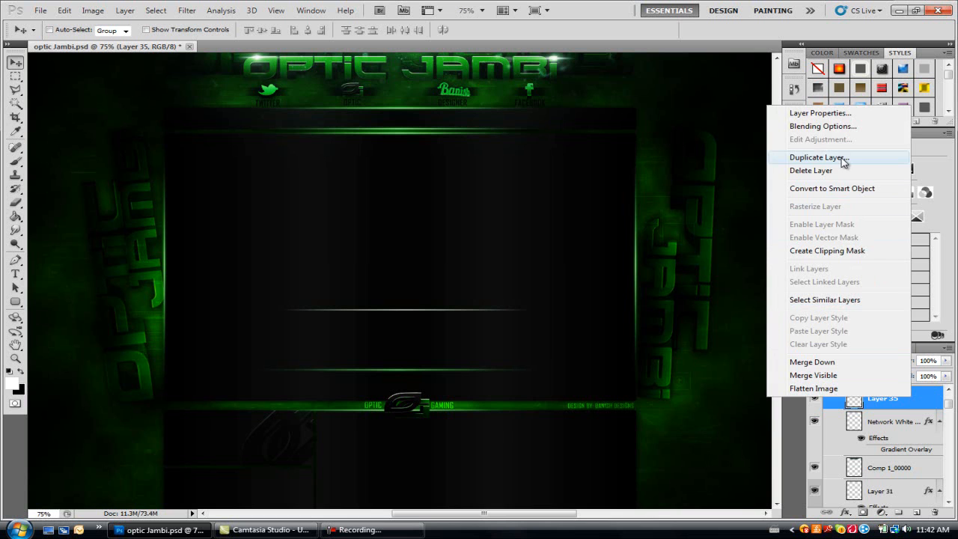
{"action": "left_click", "coordinate": [823, 125]}
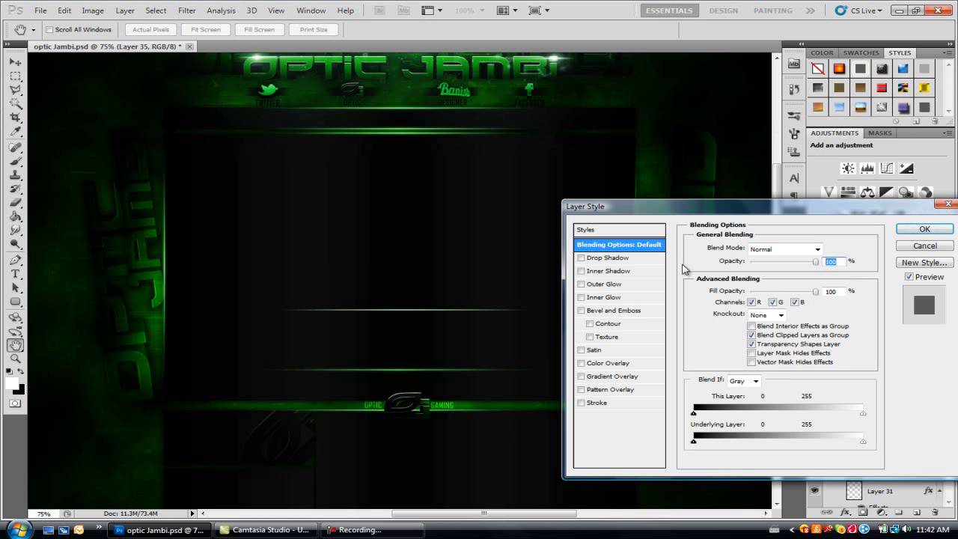
{"action": "left_click", "coordinate": [604, 283]}
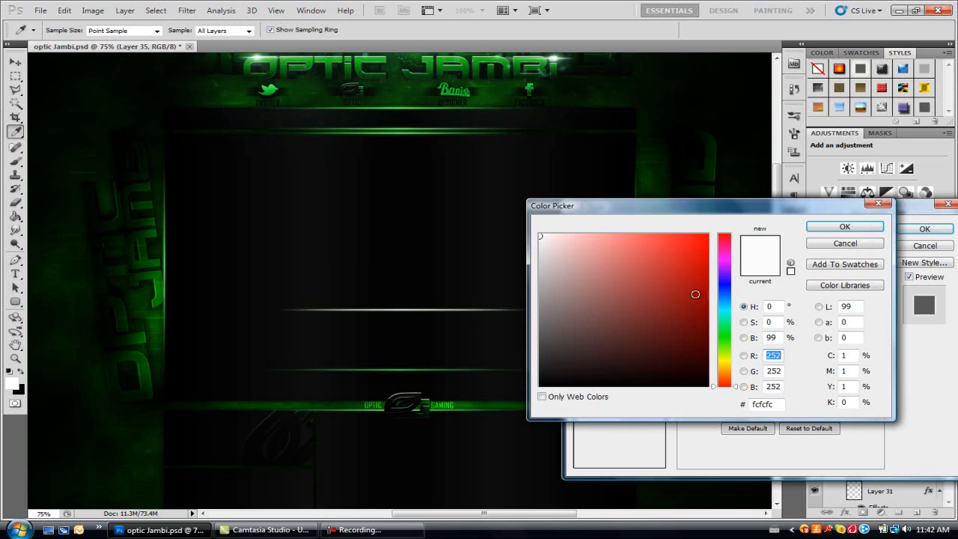
{"action": "left_click", "coordinate": [723, 337]}
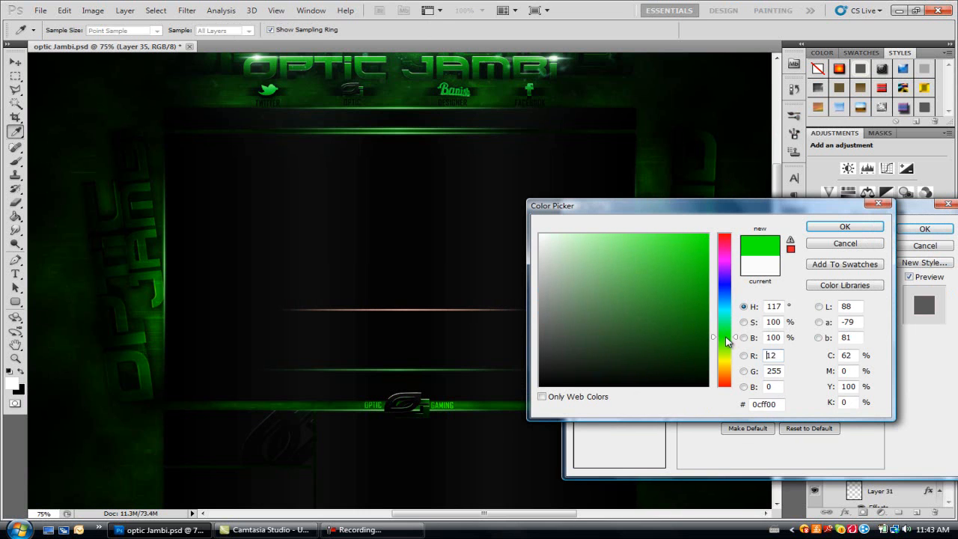
{"action": "left_click", "coordinate": [845, 226]}
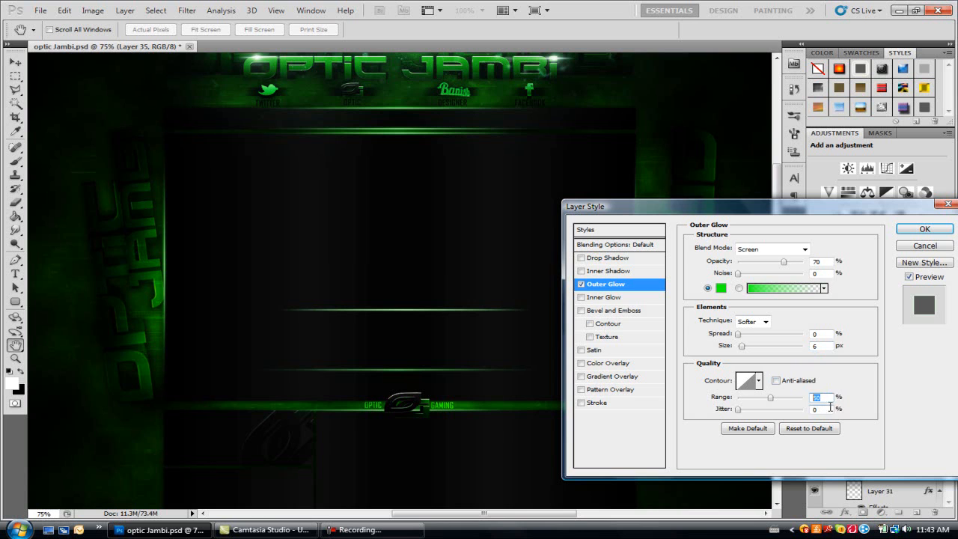
{"action": "mouse_move", "coordinate": [842, 409]}
{"action": "type", "text": "30"}
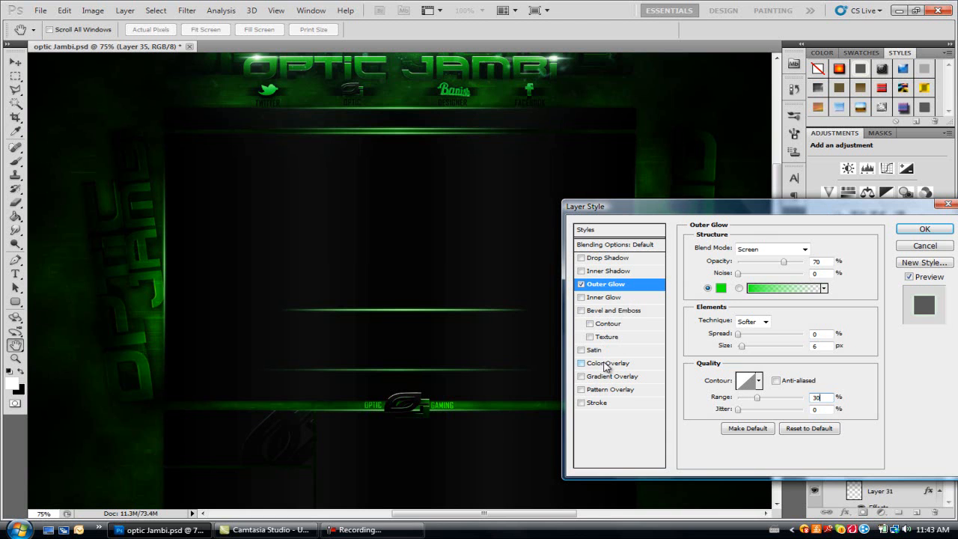
Step: Add a pale green colour overlay to the line and apply the layer style
{"action": "left_click", "coordinate": [582, 363]}
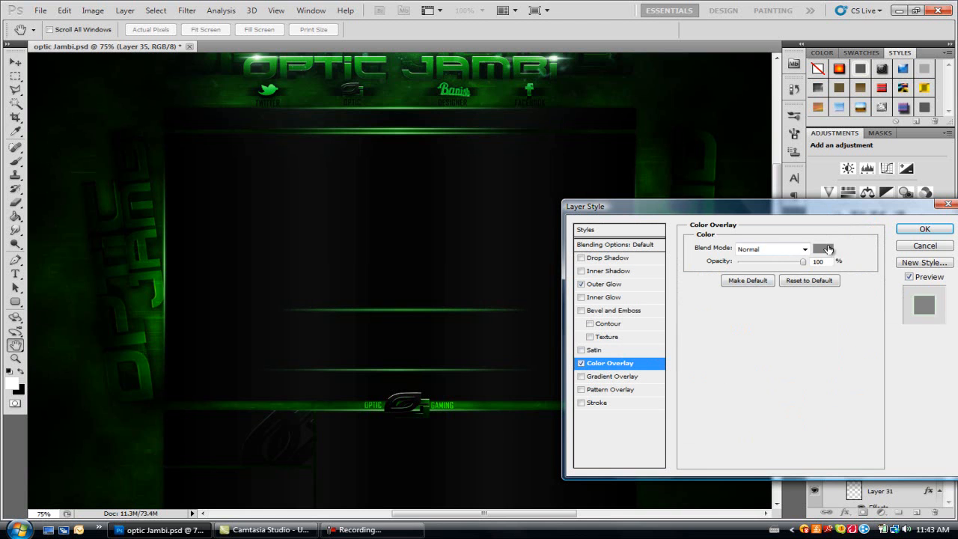
{"action": "left_click", "coordinate": [822, 249]}
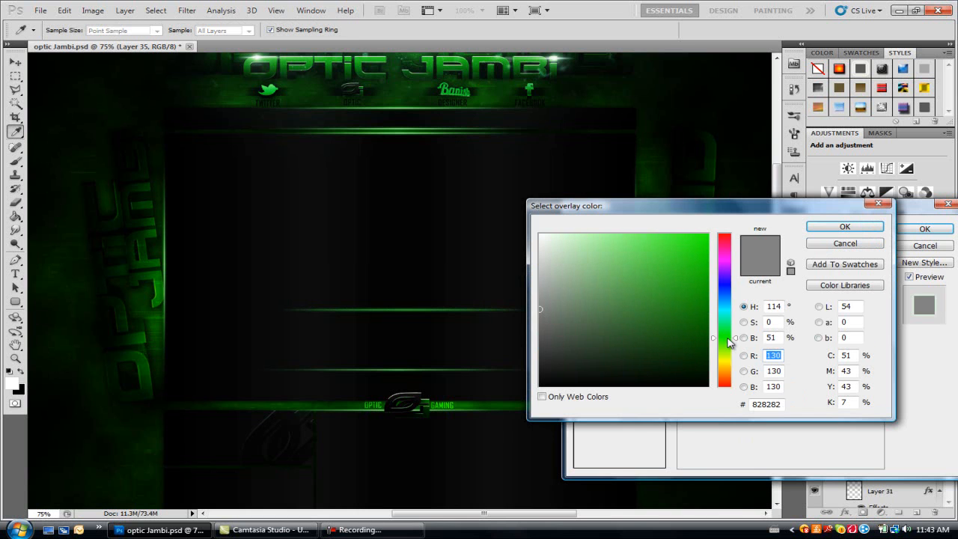
{"action": "left_click", "coordinate": [578, 234]}
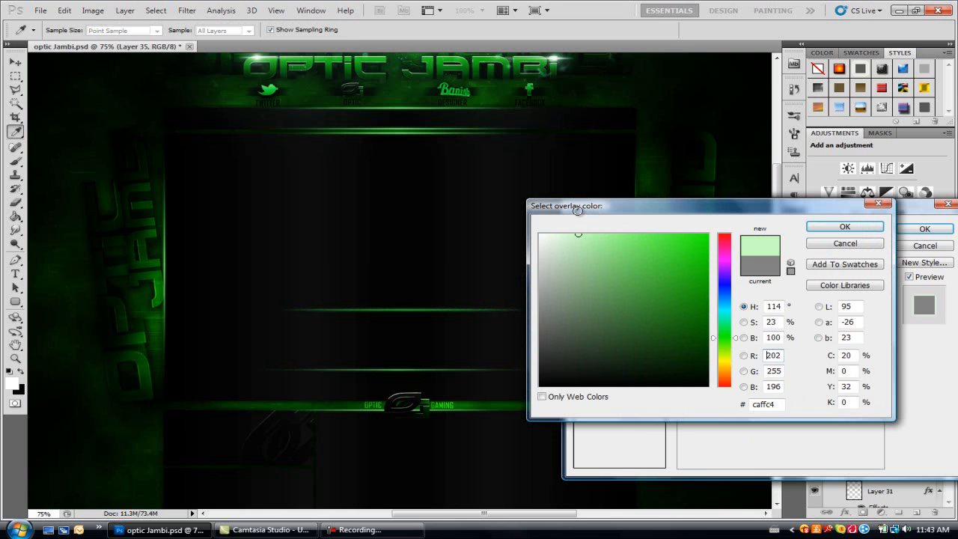
{"action": "left_click_drag", "start_coordinate": [578, 233], "coordinate": [583, 235]}
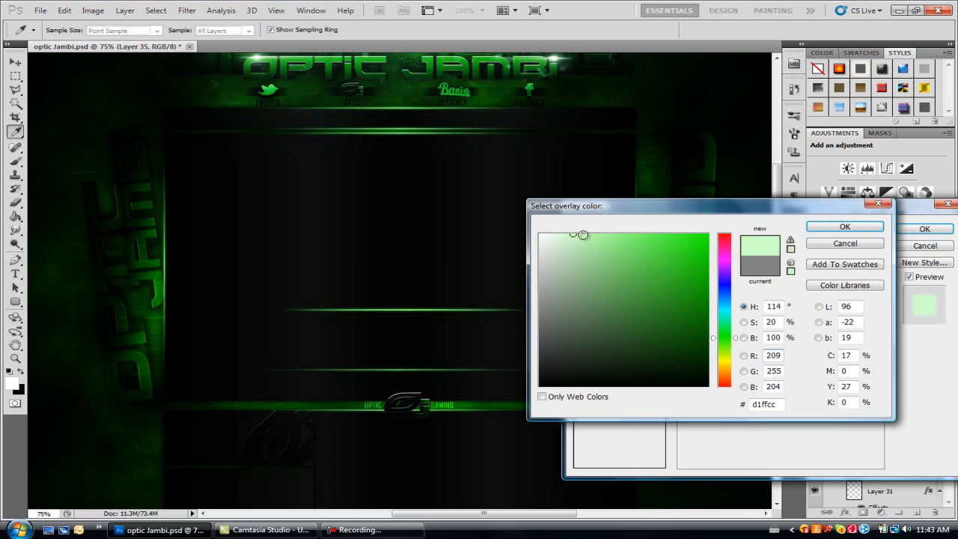
{"action": "left_click", "coordinate": [586, 233]}
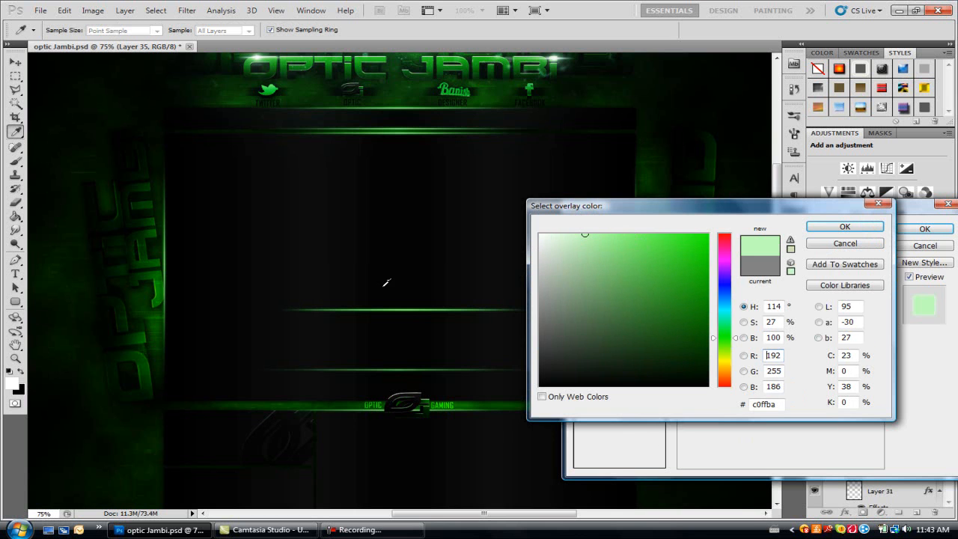
{"action": "left_click", "coordinate": [844, 226]}
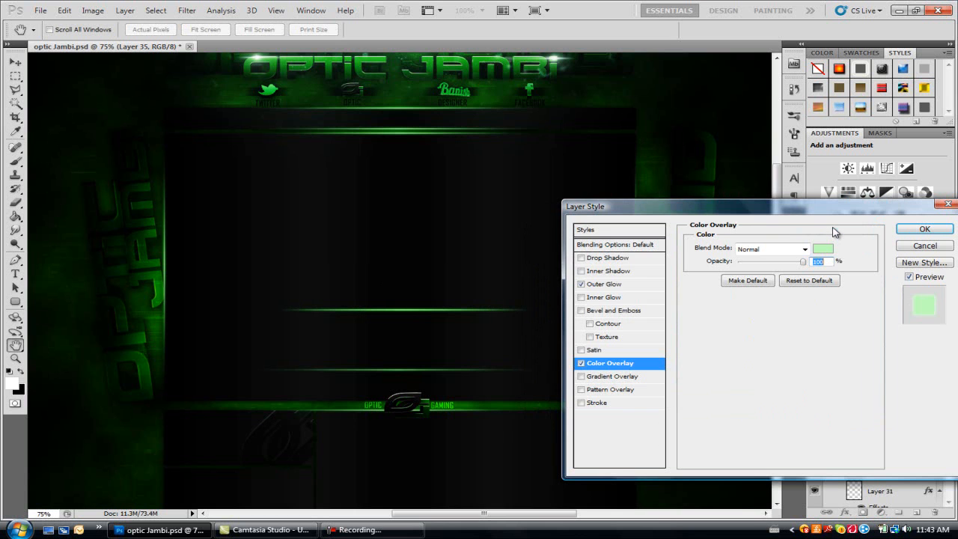
{"action": "left_click", "coordinate": [925, 228]}
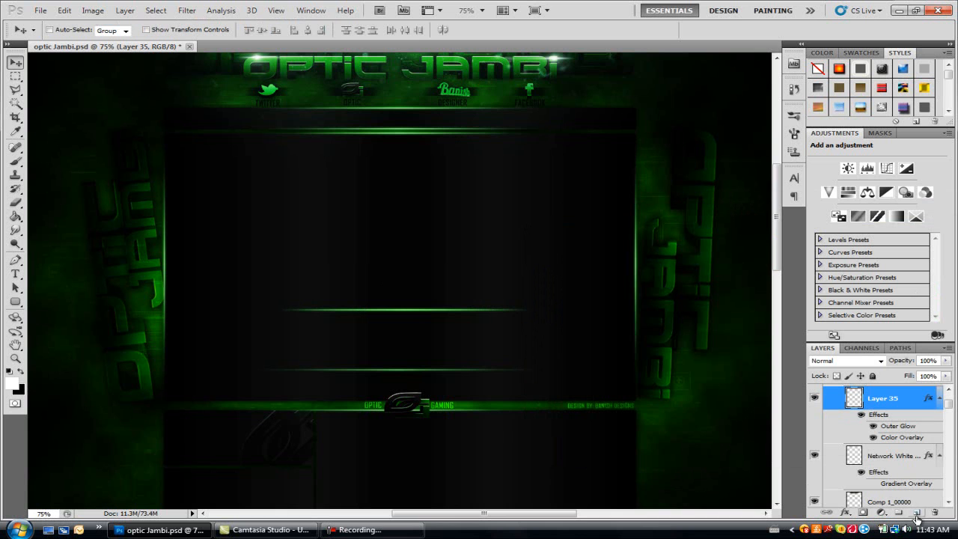
Step: On a new layer, draw a right-angle corner path and stroke it in white
{"action": "left_click", "coordinate": [900, 512]}
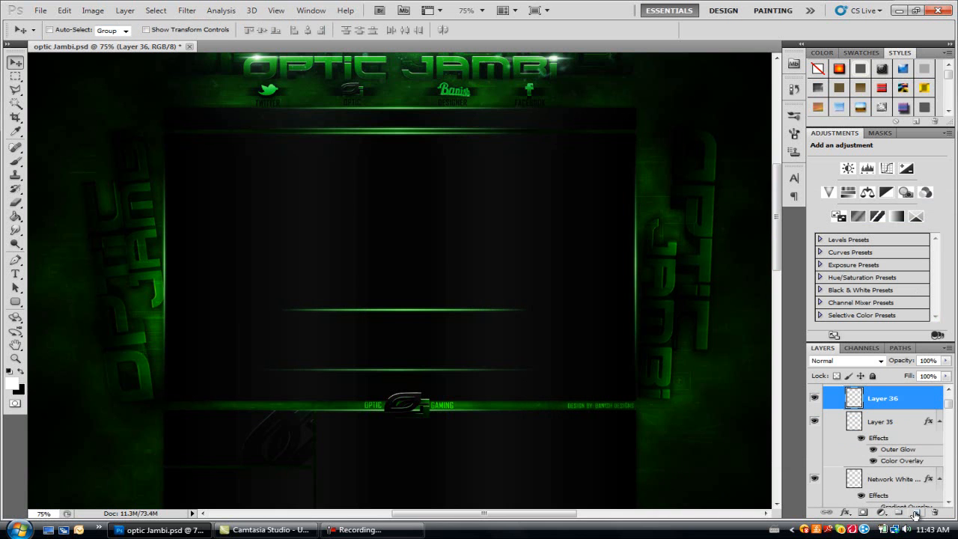
{"action": "mouse_move", "coordinate": [38, 227]}
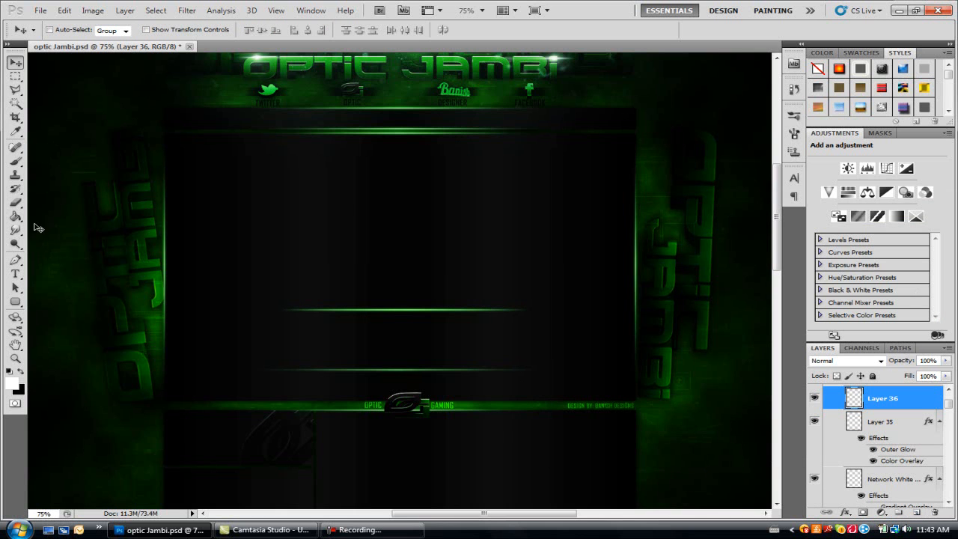
{"action": "left_click", "coordinate": [15, 260]}
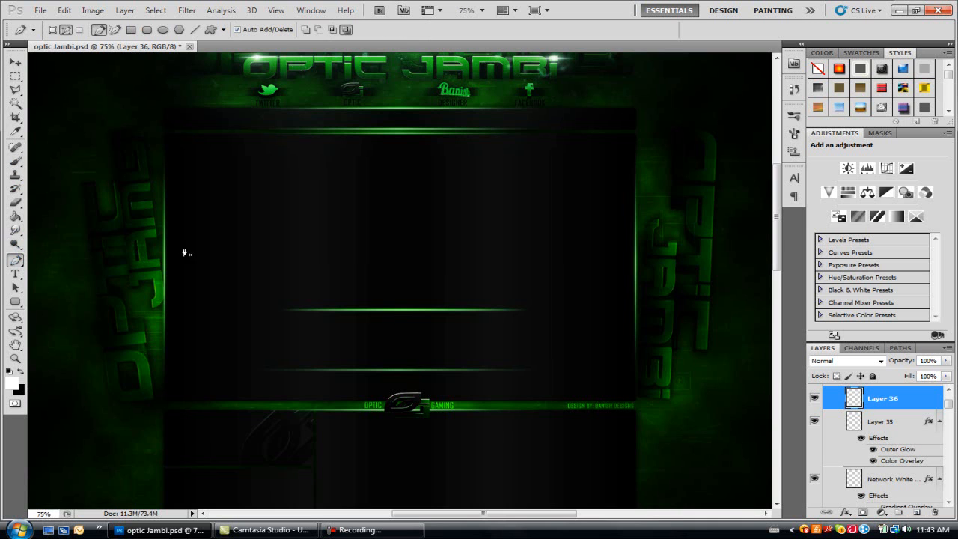
{"action": "mouse_move", "coordinate": [449, 218]}
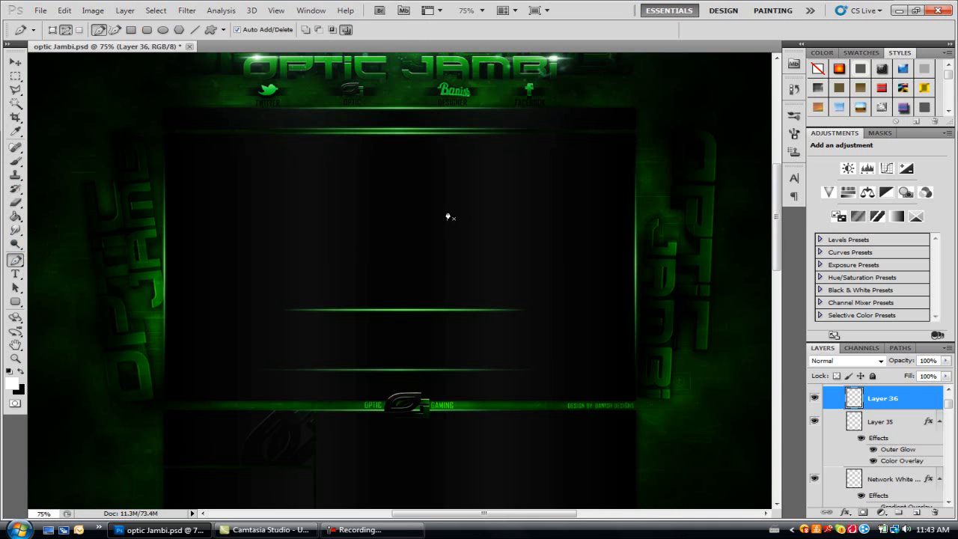
{"action": "mouse_move", "coordinate": [442, 205]}
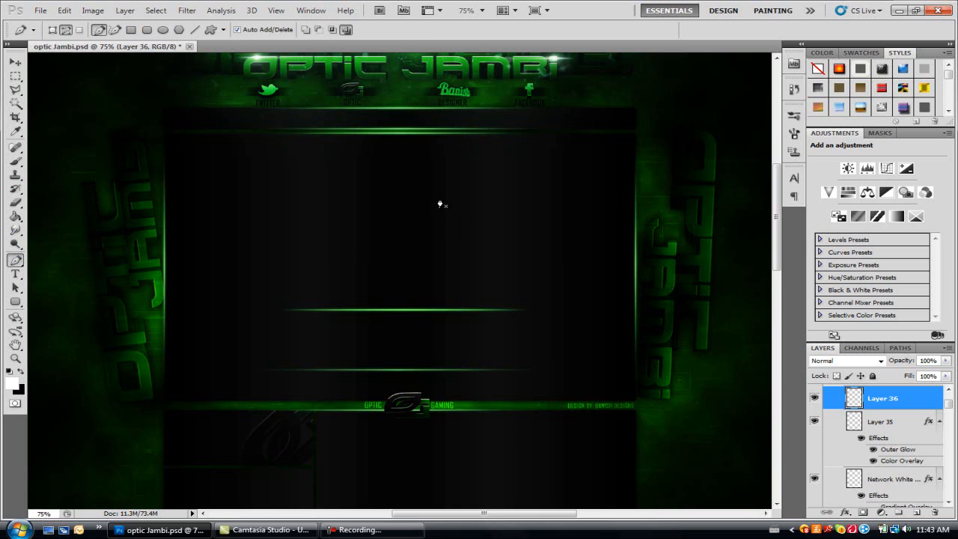
{"action": "mouse_move", "coordinate": [467, 200]}
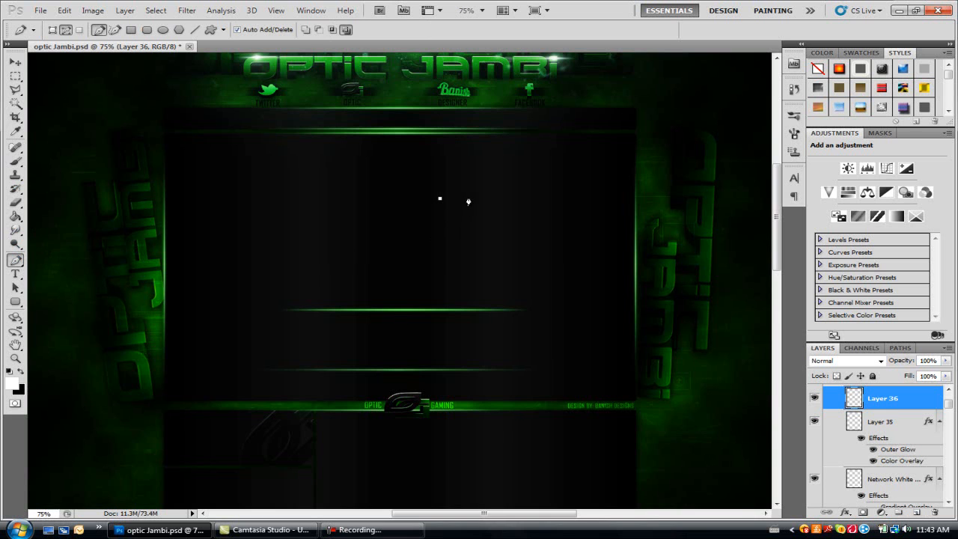
{"action": "left_click_drag", "start_coordinate": [440, 198], "coordinate": [468, 199]}
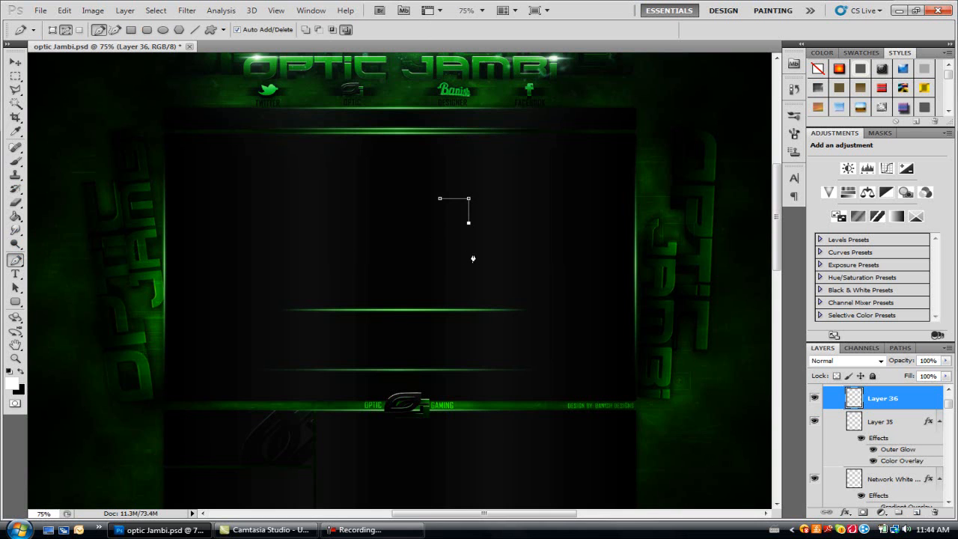
{"action": "mouse_move", "coordinate": [513, 218]}
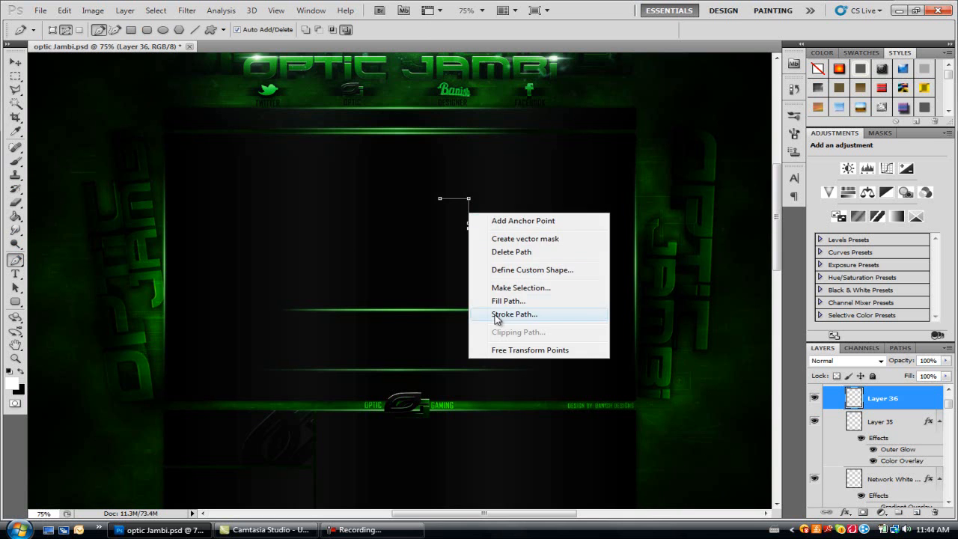
{"action": "left_click", "coordinate": [514, 314]}
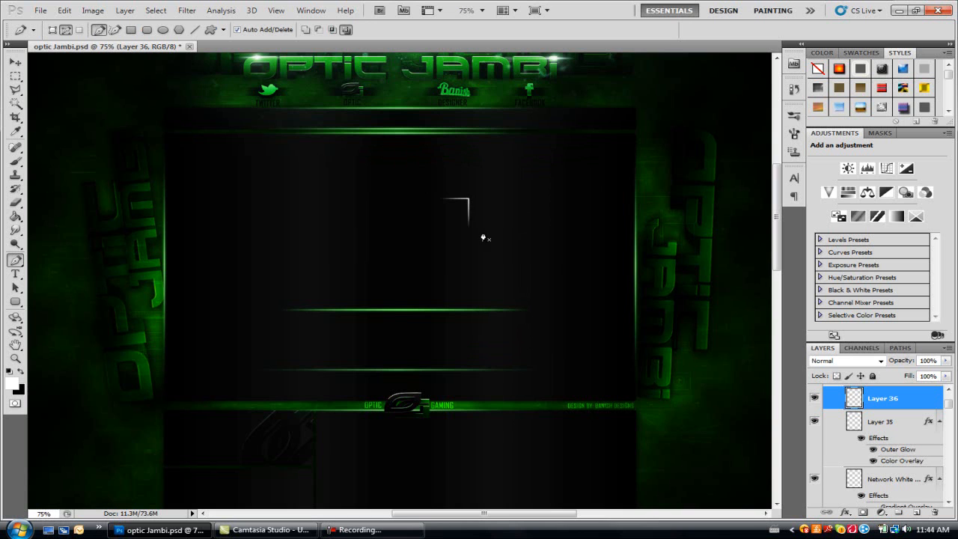
Step: Select the Move tool to reposition the white corner bracket
{"action": "left_click", "coordinate": [14, 62]}
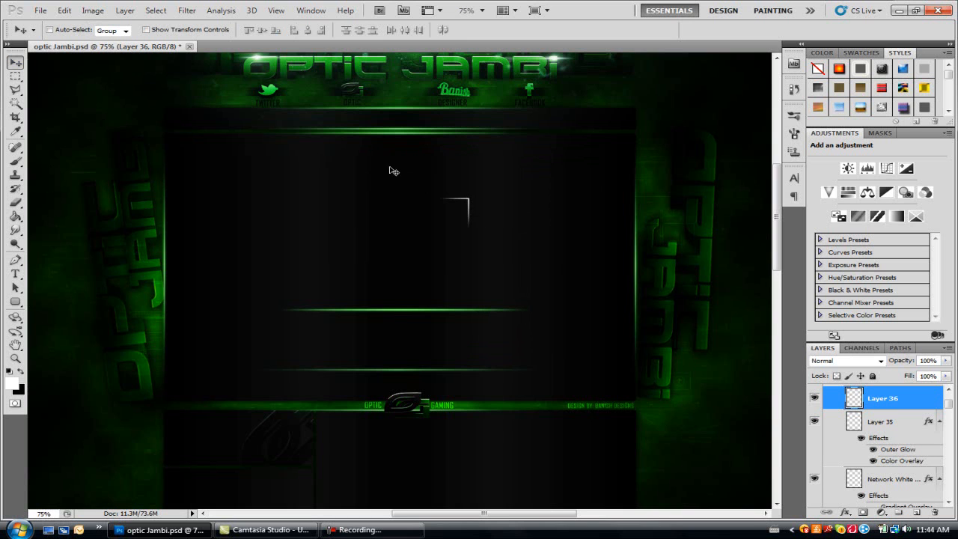
{"action": "mouse_move", "coordinate": [638, 155]}
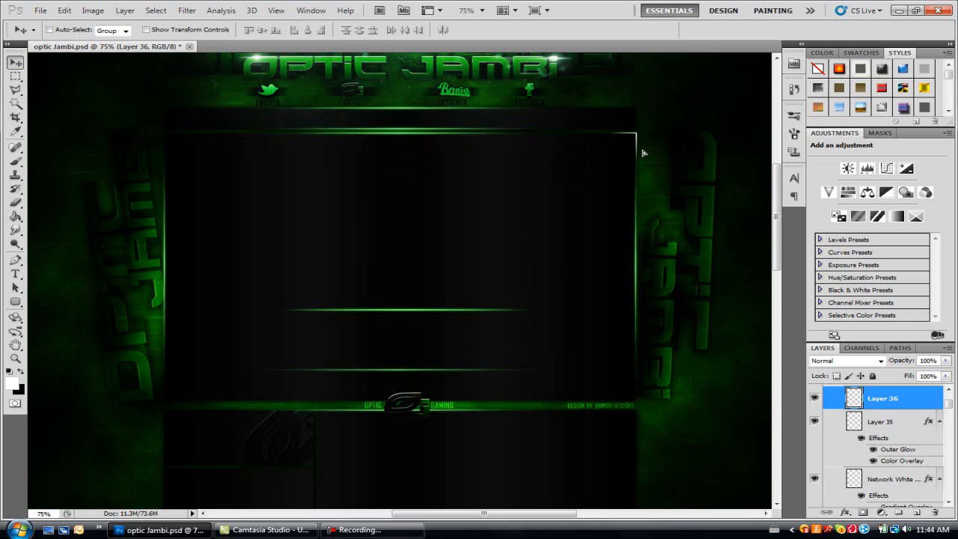
{"action": "mouse_move", "coordinate": [685, 163]}
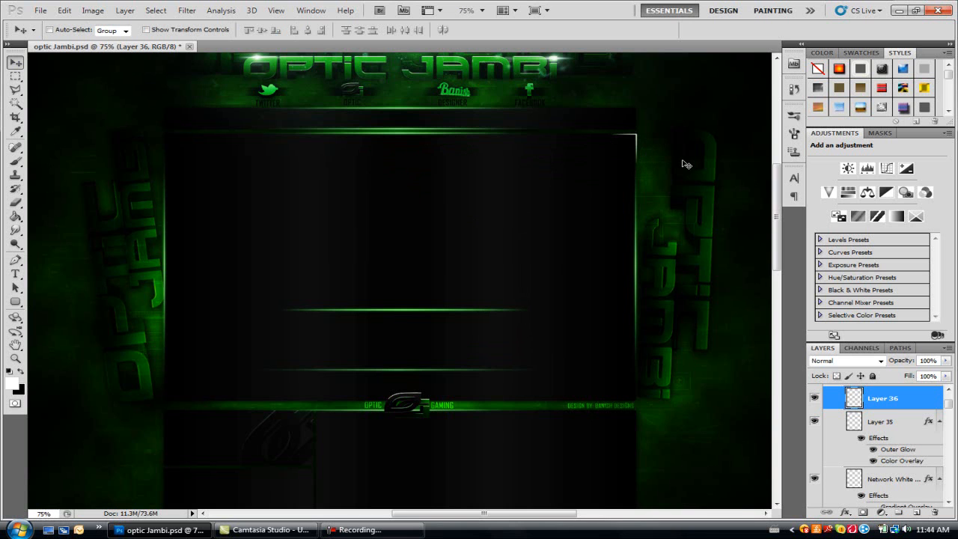
{"action": "mouse_move", "coordinate": [887, 384]}
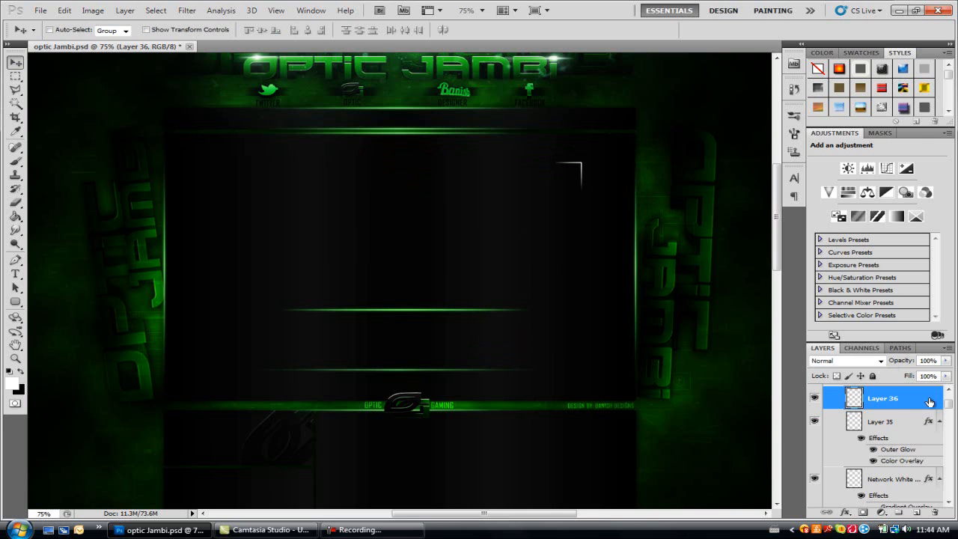
Step: Give Layer 36's corner bracket a bright green outer glow with range 25
{"action": "right_click", "coordinate": [883, 398]}
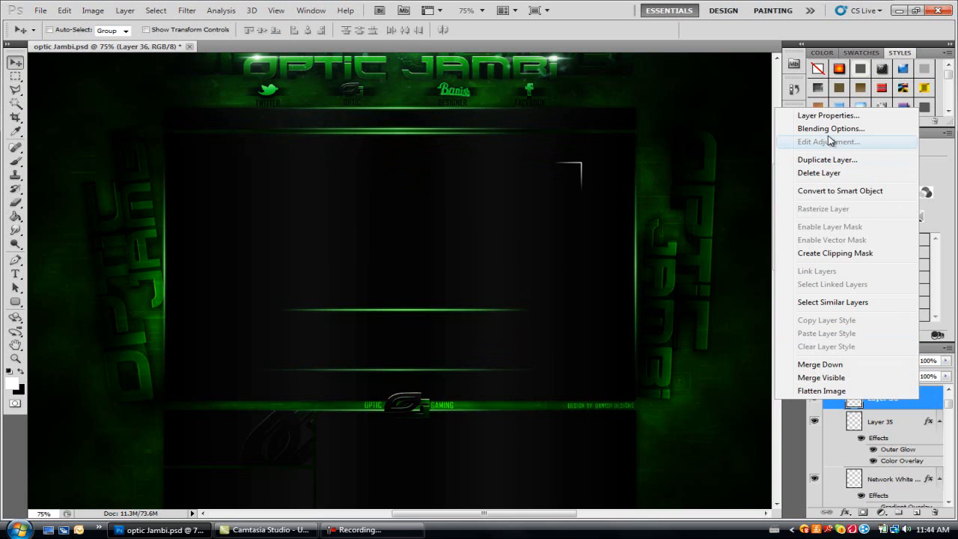
{"action": "left_click", "coordinate": [828, 141]}
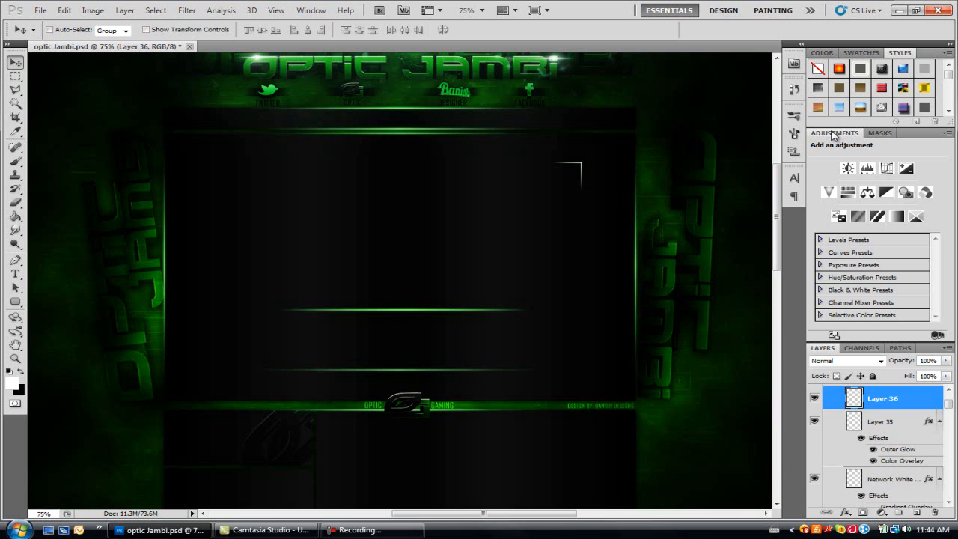
{"action": "double_click", "coordinate": [882, 397]}
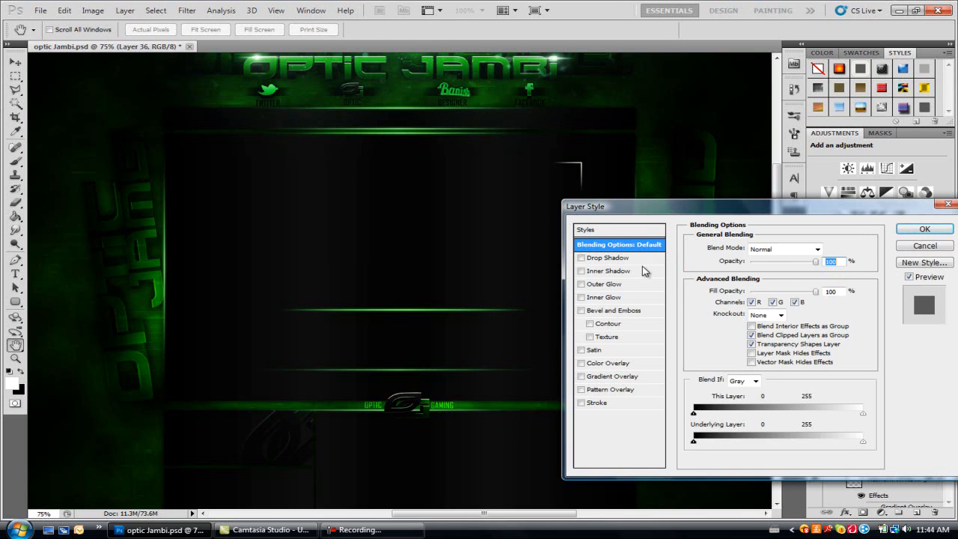
{"action": "left_click", "coordinate": [603, 284]}
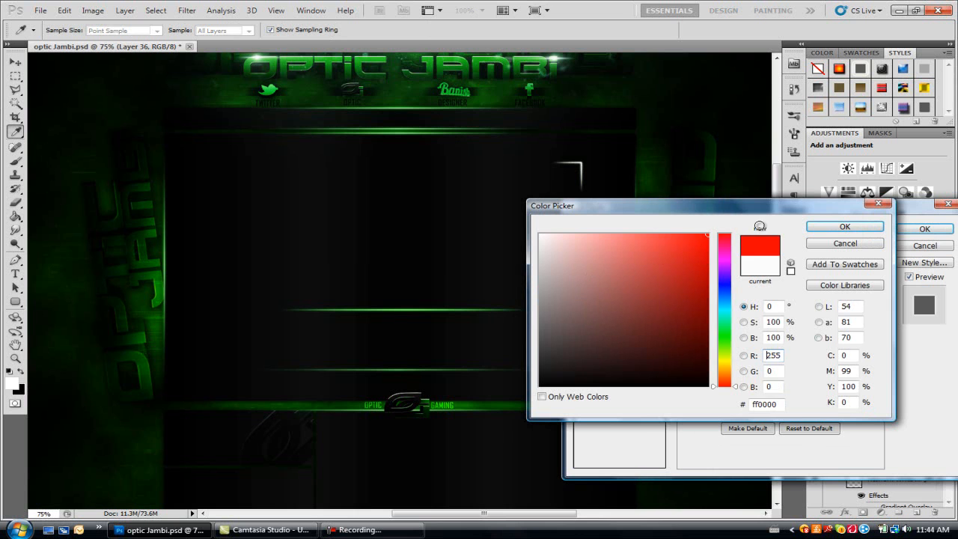
{"action": "left_click", "coordinate": [724, 337]}
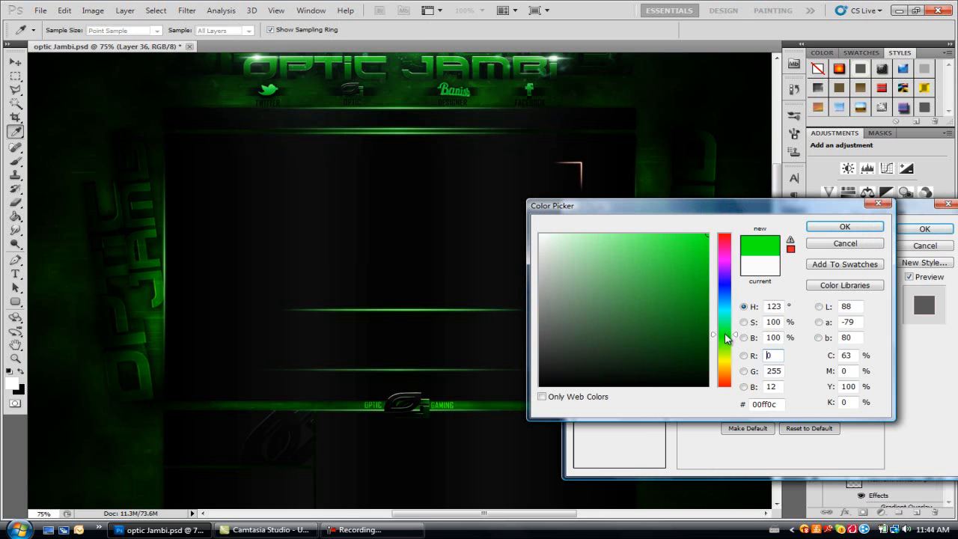
{"action": "left_click", "coordinate": [845, 226]}
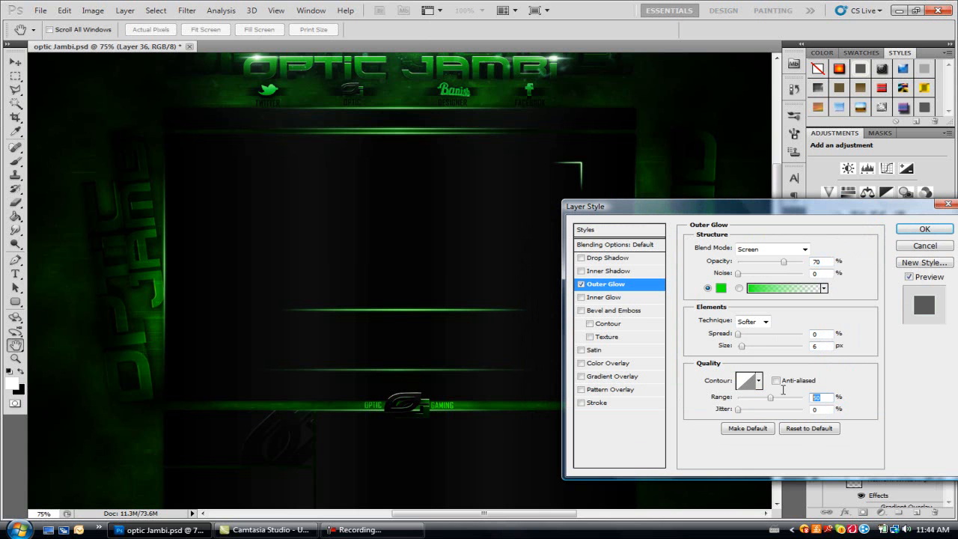
{"action": "left_click_drag", "start_coordinate": [756, 396], "coordinate": [737, 396]}
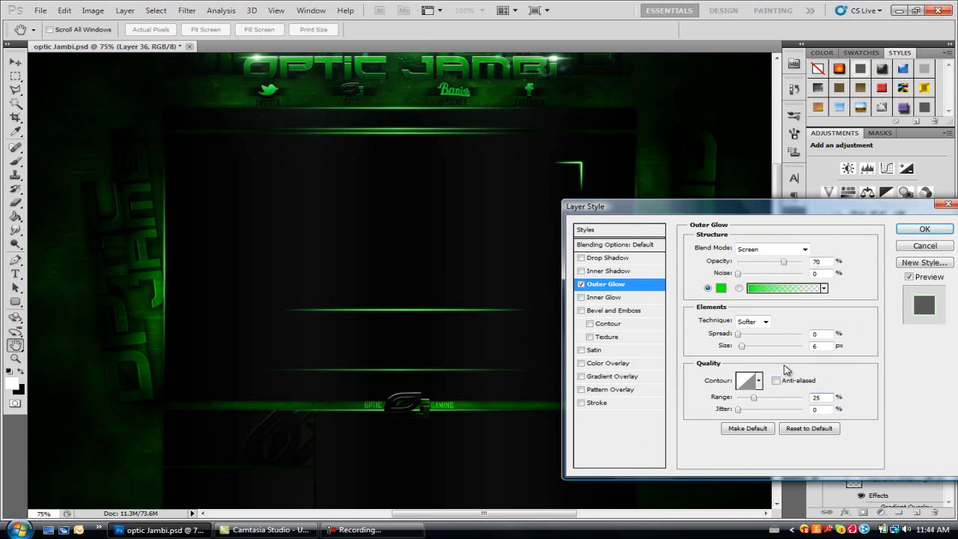
{"action": "left_click", "coordinate": [923, 228]}
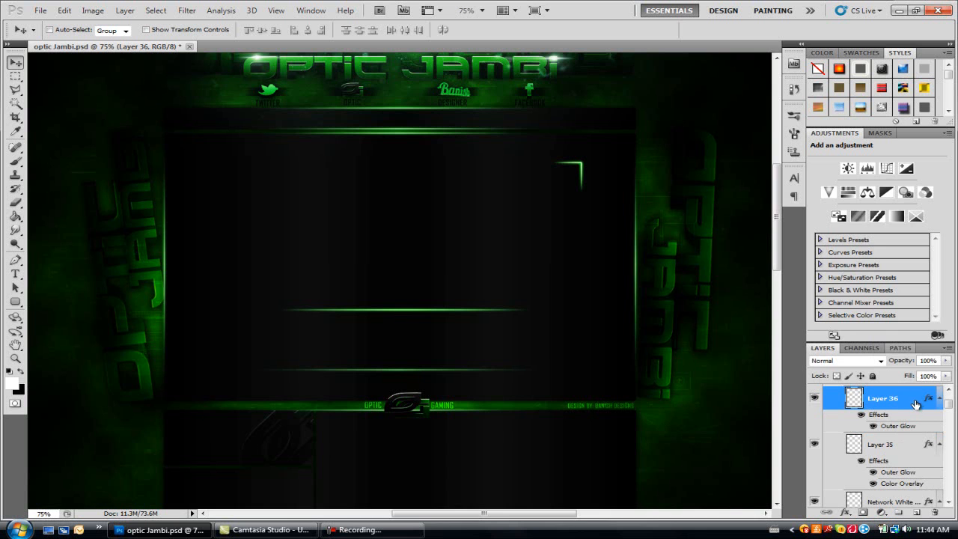
Step: Add a pale green (#c6ffc9) colour overlay to the bracket layer and apply it
{"action": "double_click", "coordinate": [881, 397]}
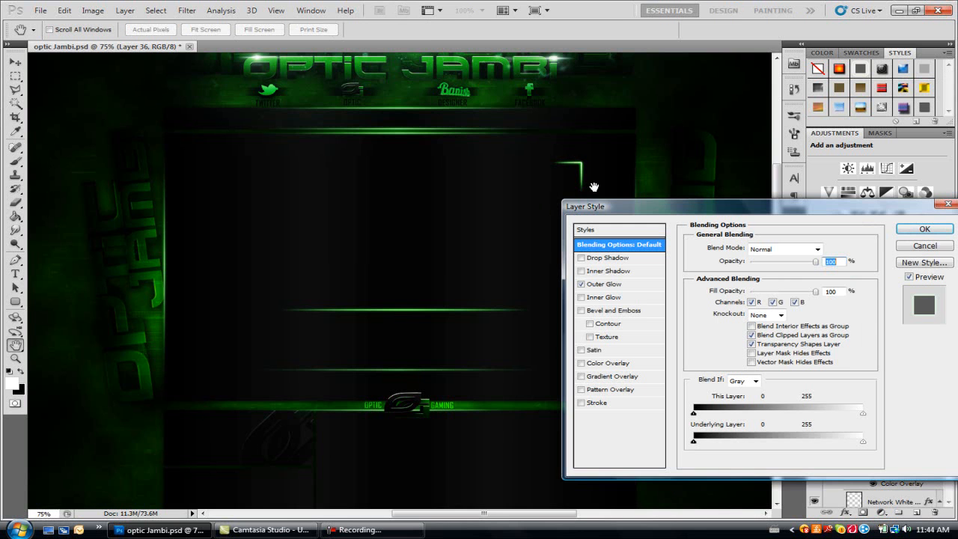
{"action": "left_click", "coordinate": [581, 389]}
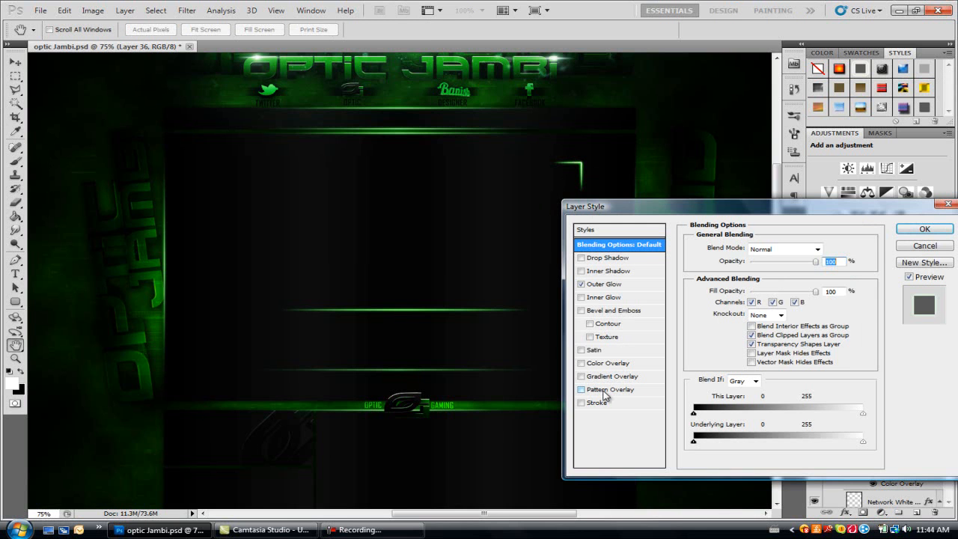
{"action": "left_click", "coordinate": [610, 362]}
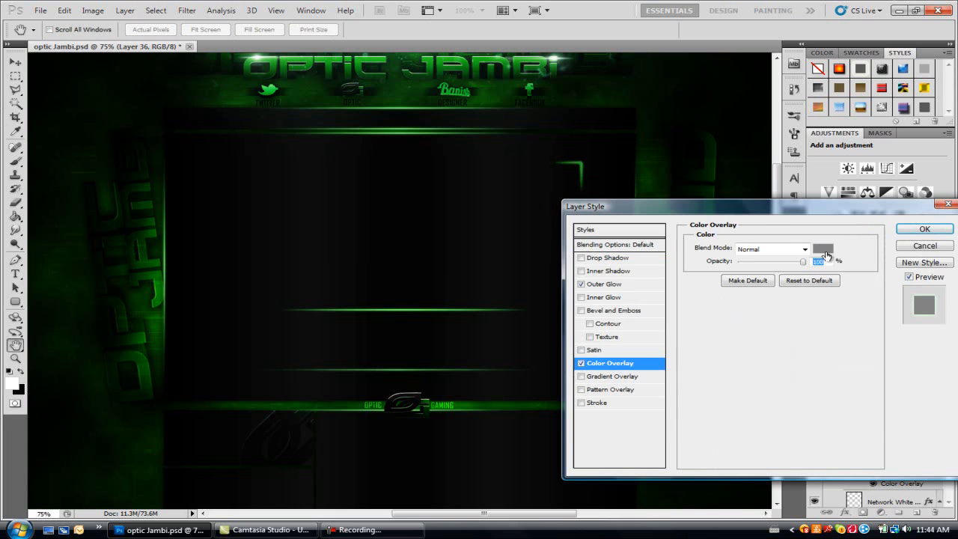
{"action": "left_click", "coordinate": [823, 249]}
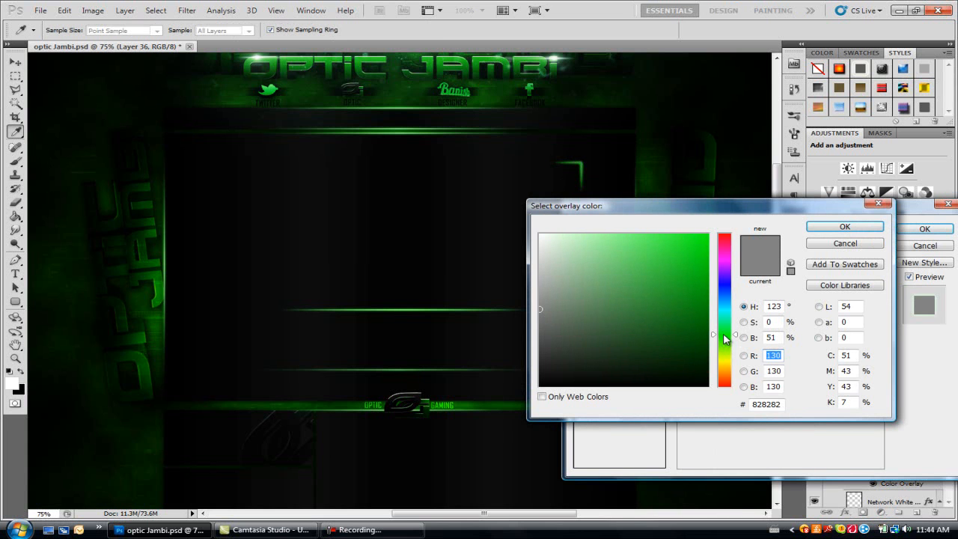
{"action": "left_click", "coordinate": [577, 234]}
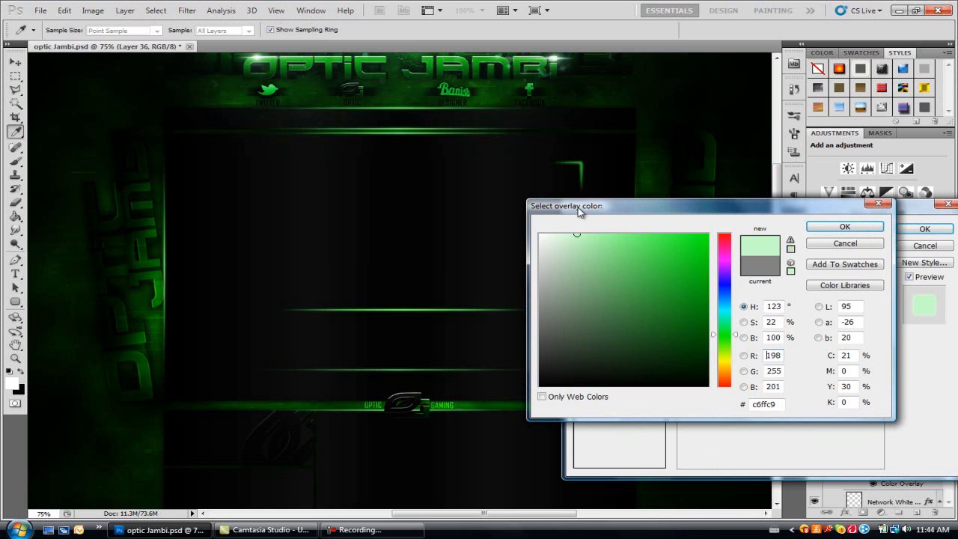
{"action": "mouse_move", "coordinate": [598, 156]}
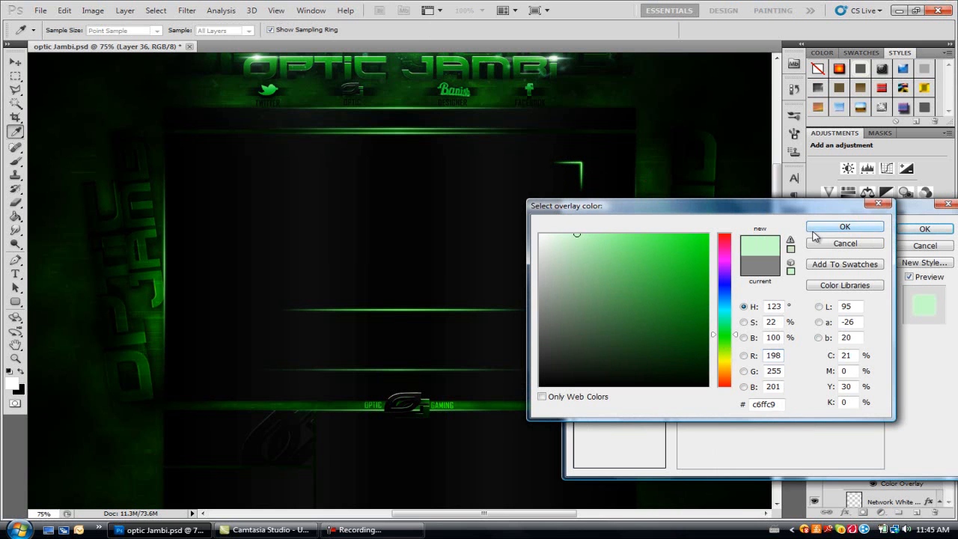
{"action": "left_click", "coordinate": [845, 226]}
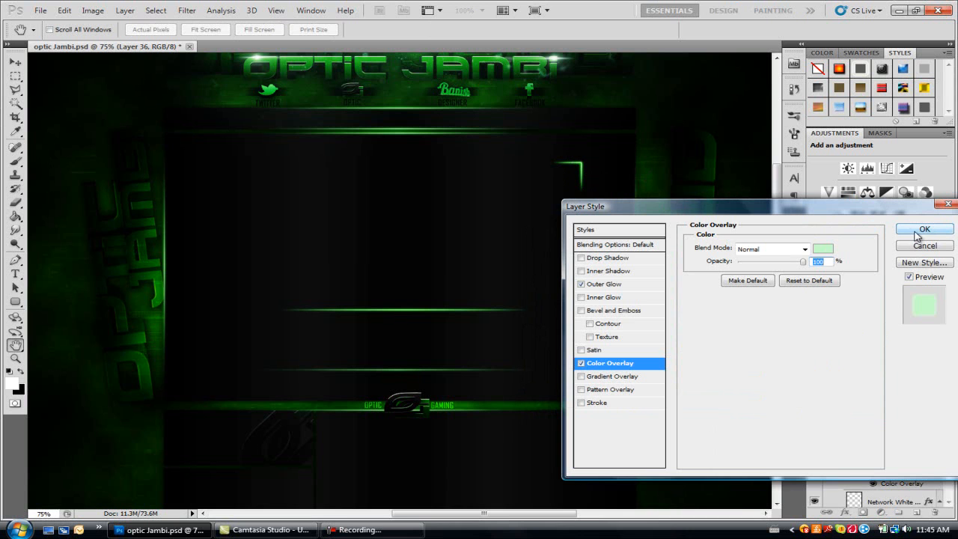
{"action": "left_click", "coordinate": [924, 229]}
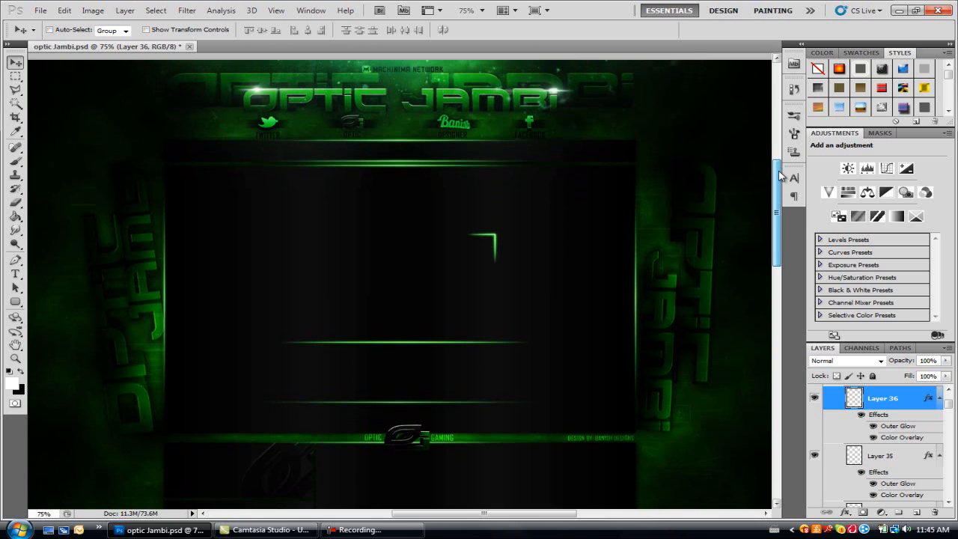
{"action": "scroll", "scroll_direction": "down", "scroll_amount": 3}
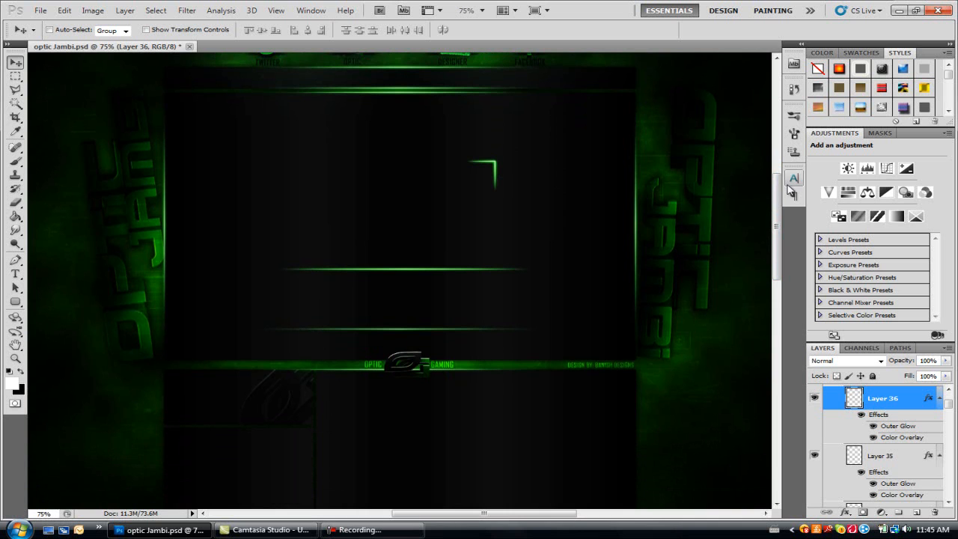
{"action": "mouse_move", "coordinate": [839, 159]}
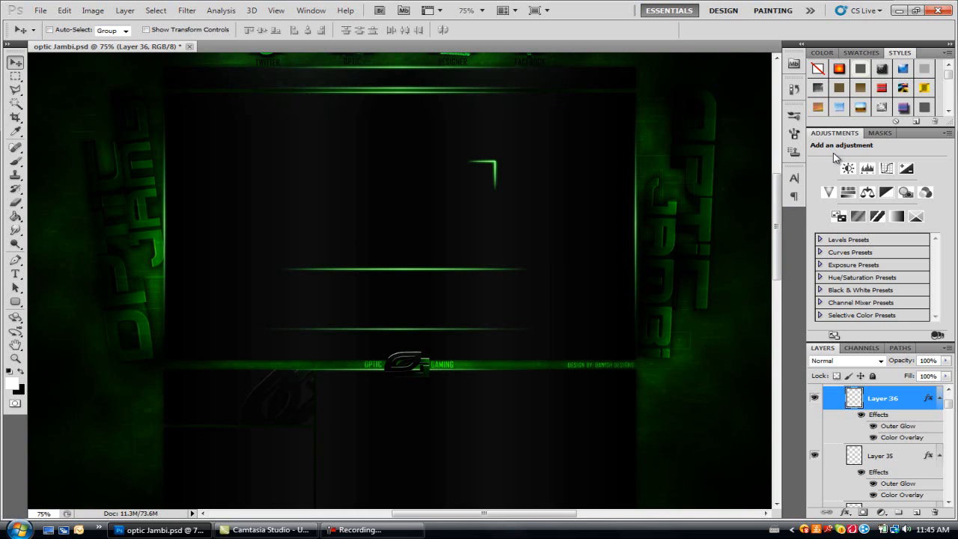
{"action": "mouse_move", "coordinate": [378, 56]}
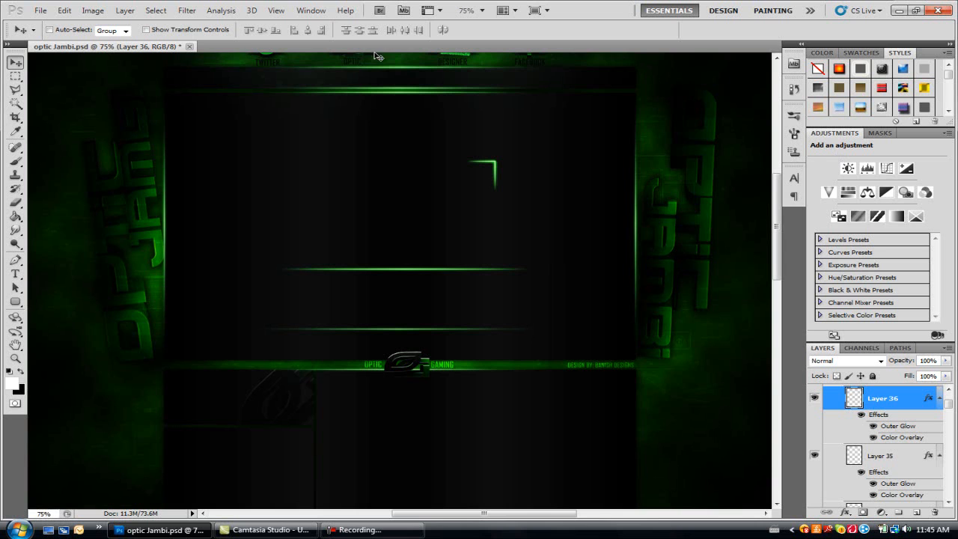
{"action": "mouse_move", "coordinate": [164, 29]}
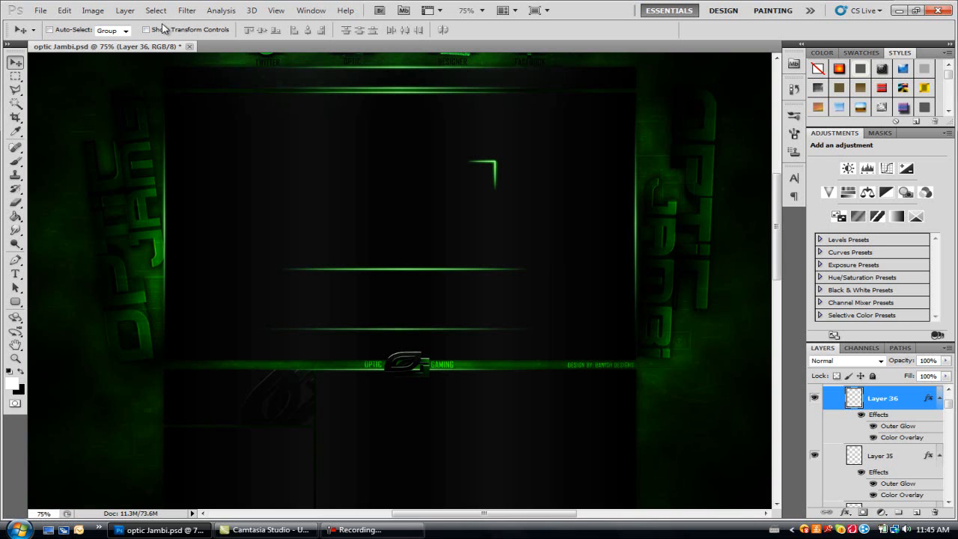
{"action": "mouse_move", "coordinate": [178, 29]}
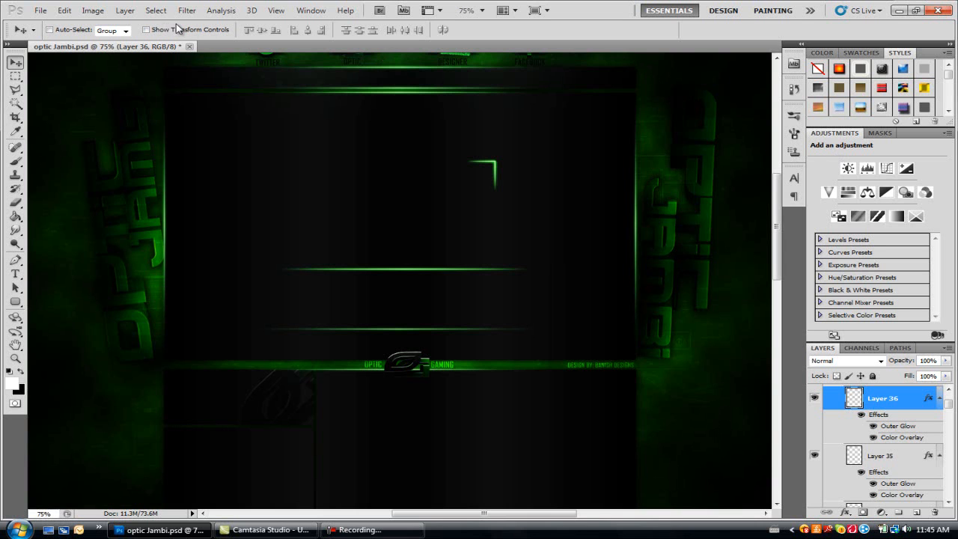
{"action": "mouse_move", "coordinate": [190, 30]}
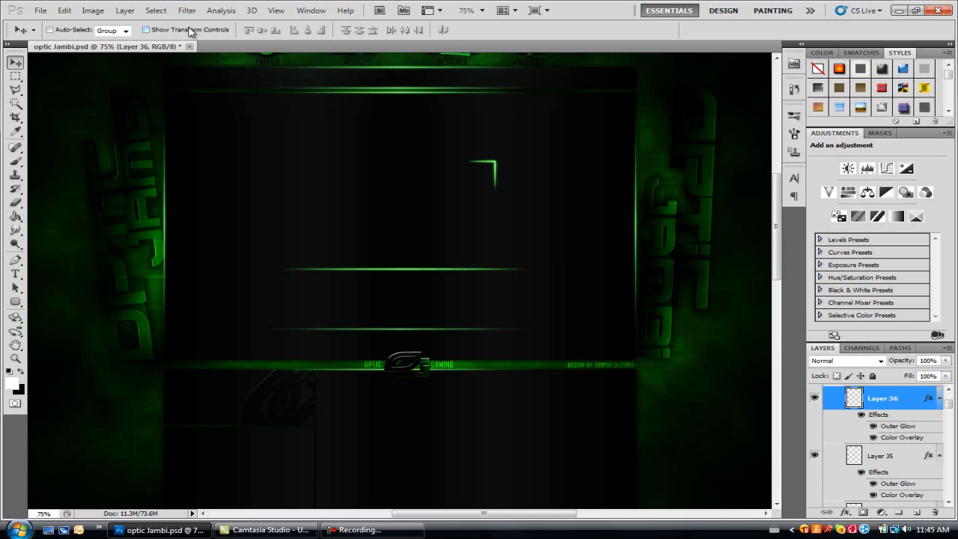
{"action": "mouse_move", "coordinate": [156, 10]}
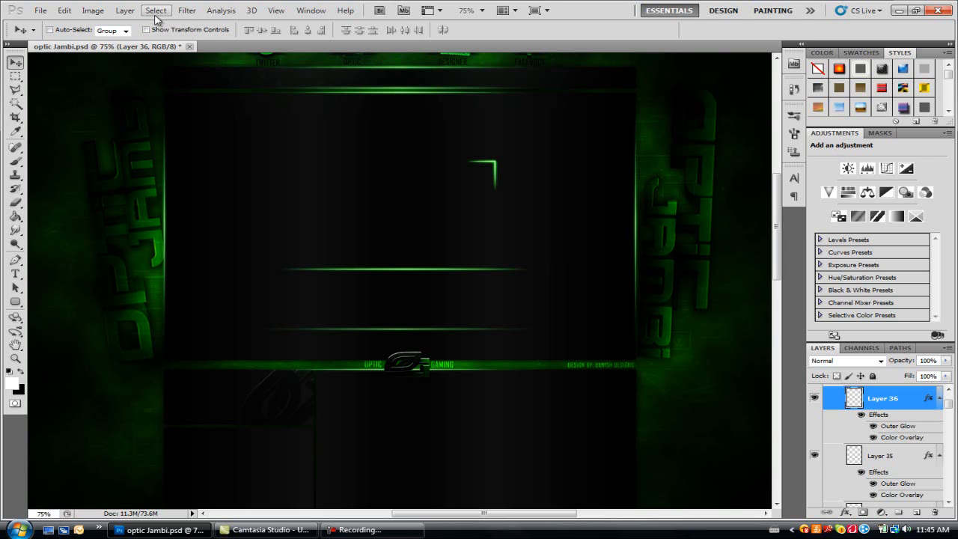